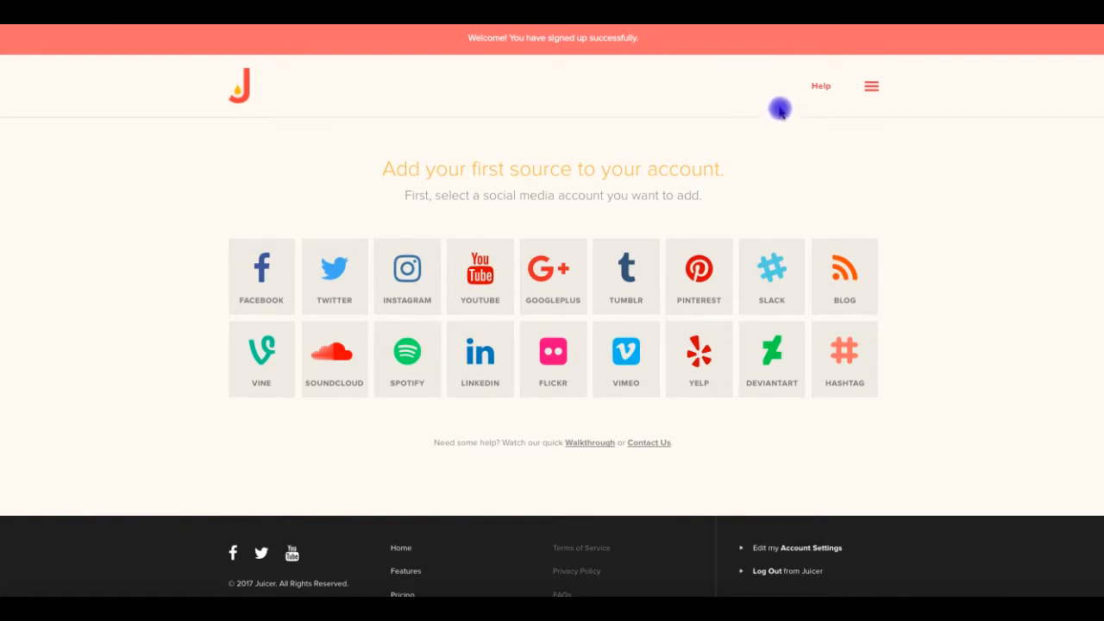
{"action": "mouse_move", "coordinate": [815, 123]}
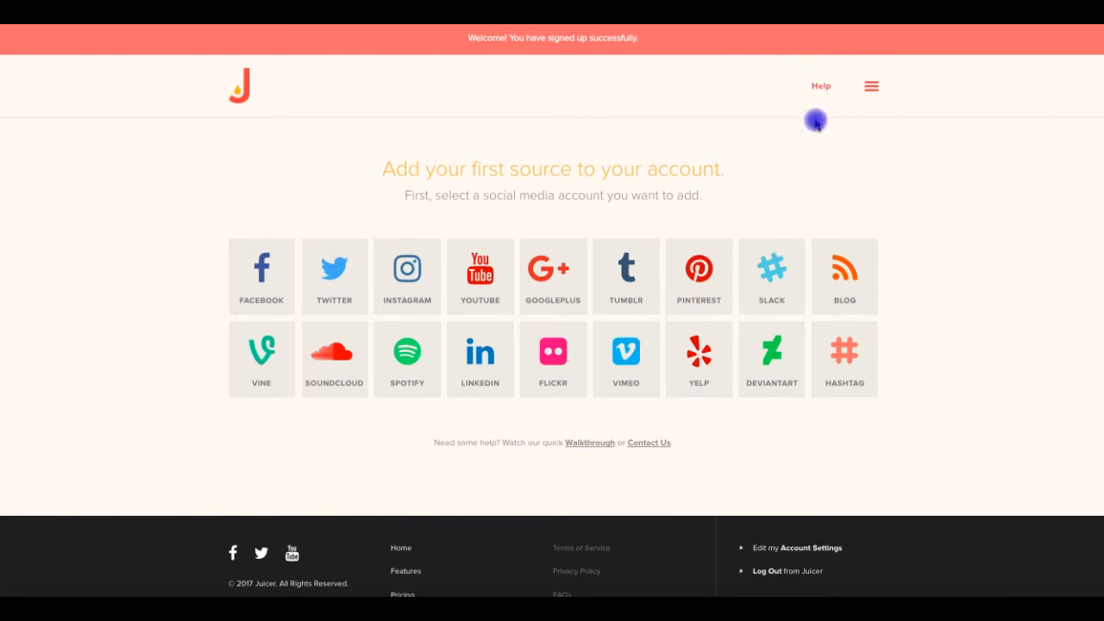
{"action": "mouse_move", "coordinate": [788, 74]}
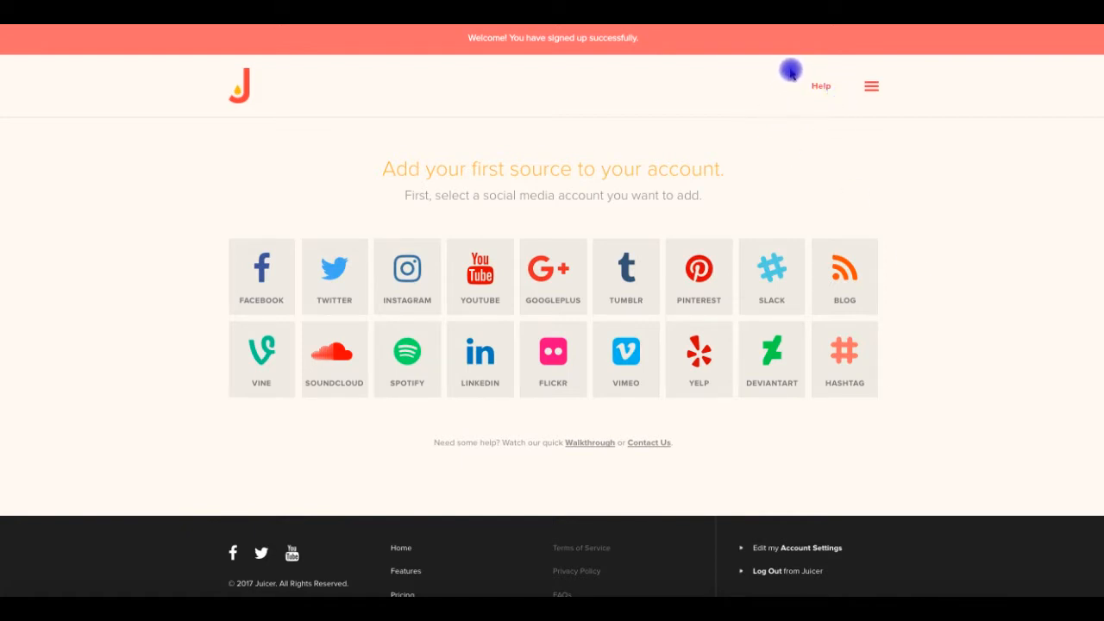
{"action": "mouse_move", "coordinate": [977, 240]}
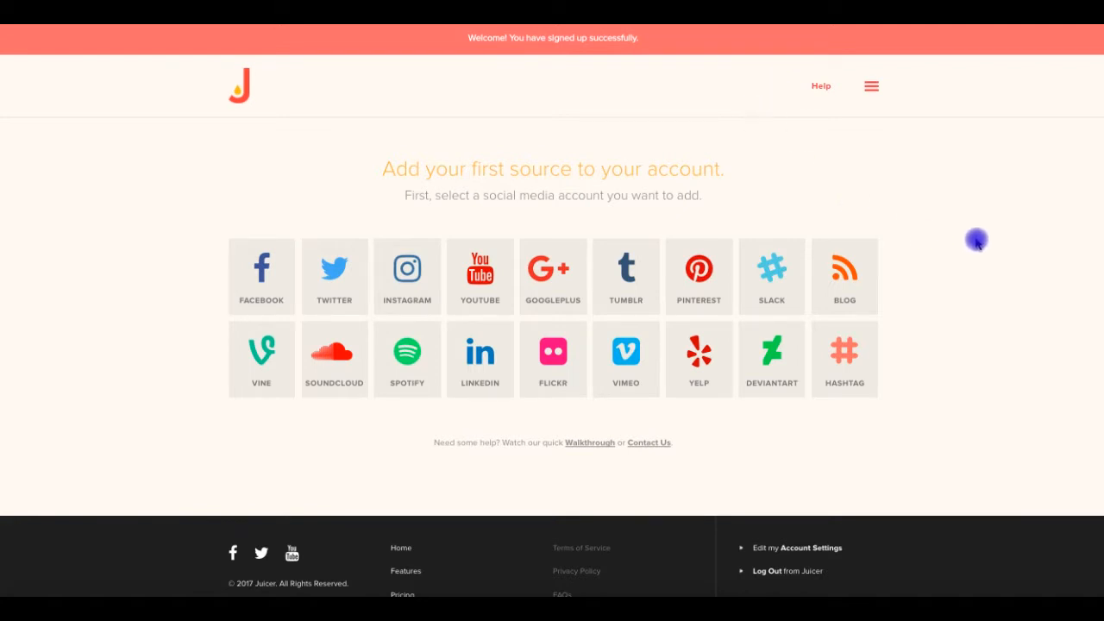
{"action": "mouse_move", "coordinate": [977, 208]}
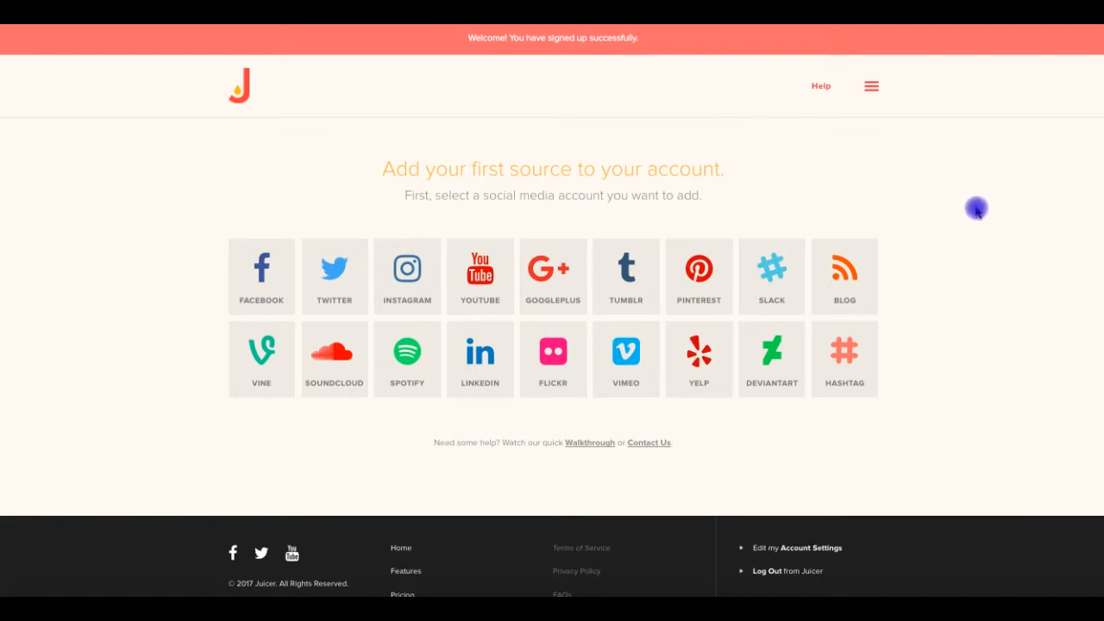
{"action": "mouse_move", "coordinate": [199, 356]}
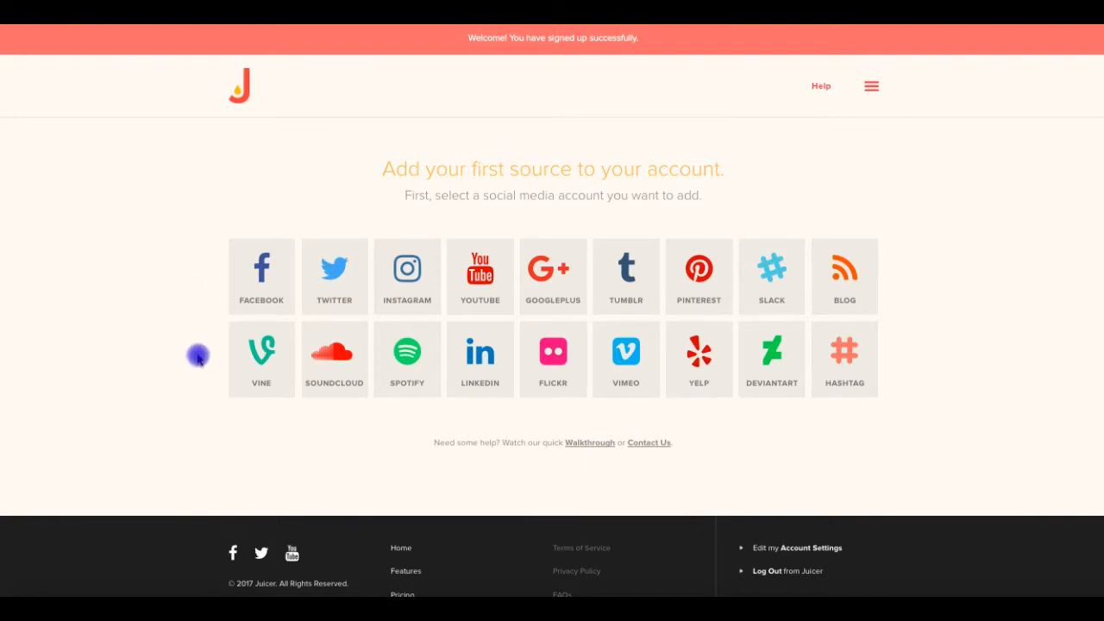
{"action": "mouse_move", "coordinate": [962, 293]}
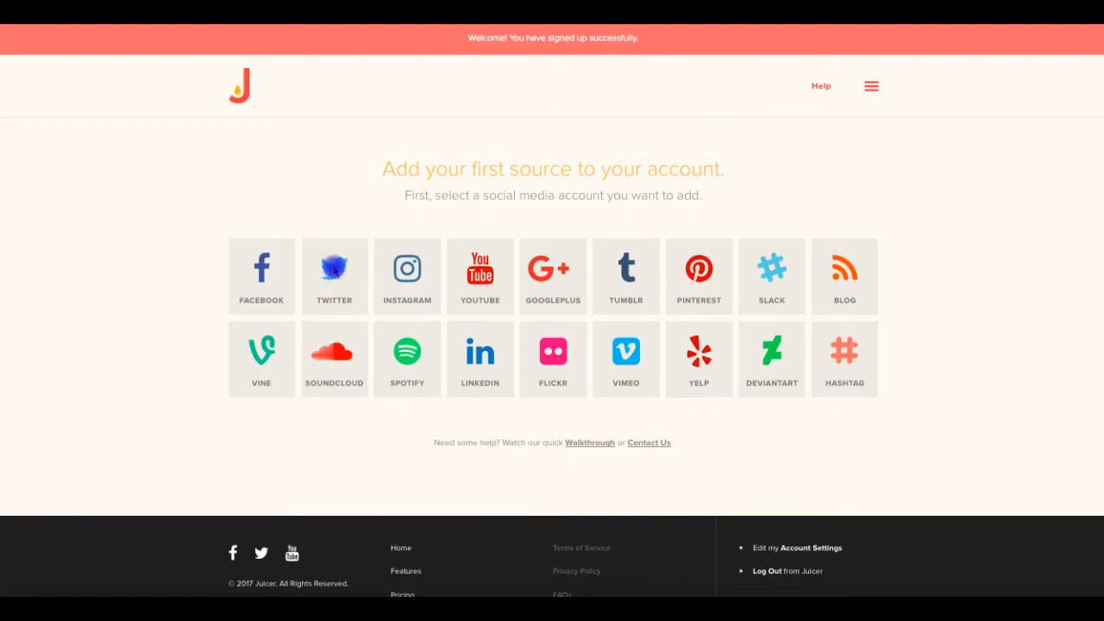
Choose Twitter as the source and authorize Juicer to use the Twitter account
{"action": "left_click", "coordinate": [334, 272]}
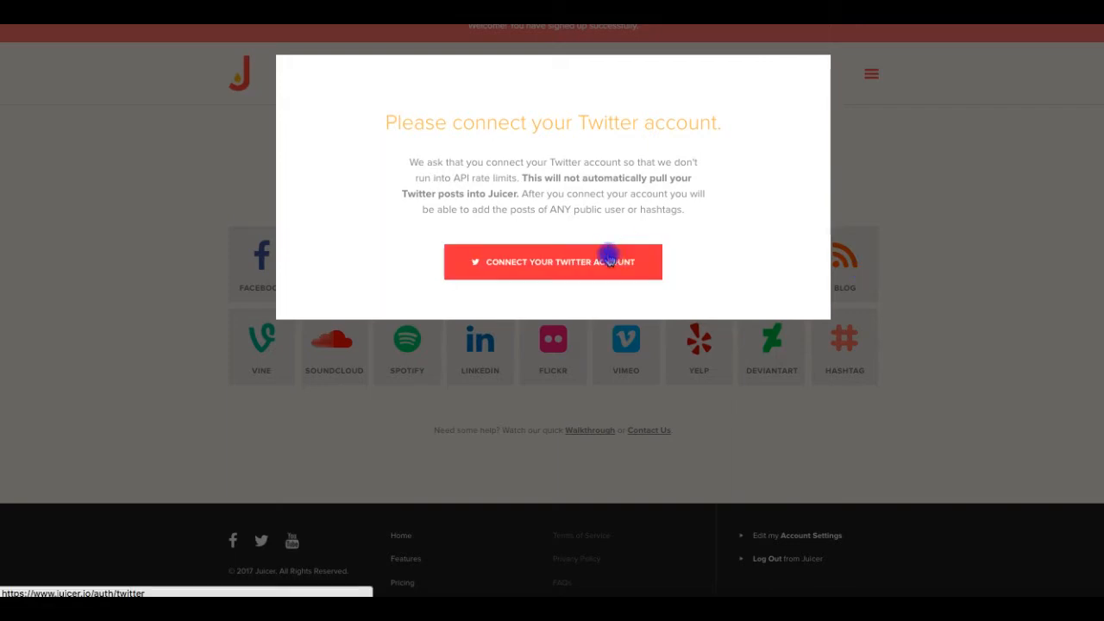
{"action": "left_click", "coordinate": [552, 261]}
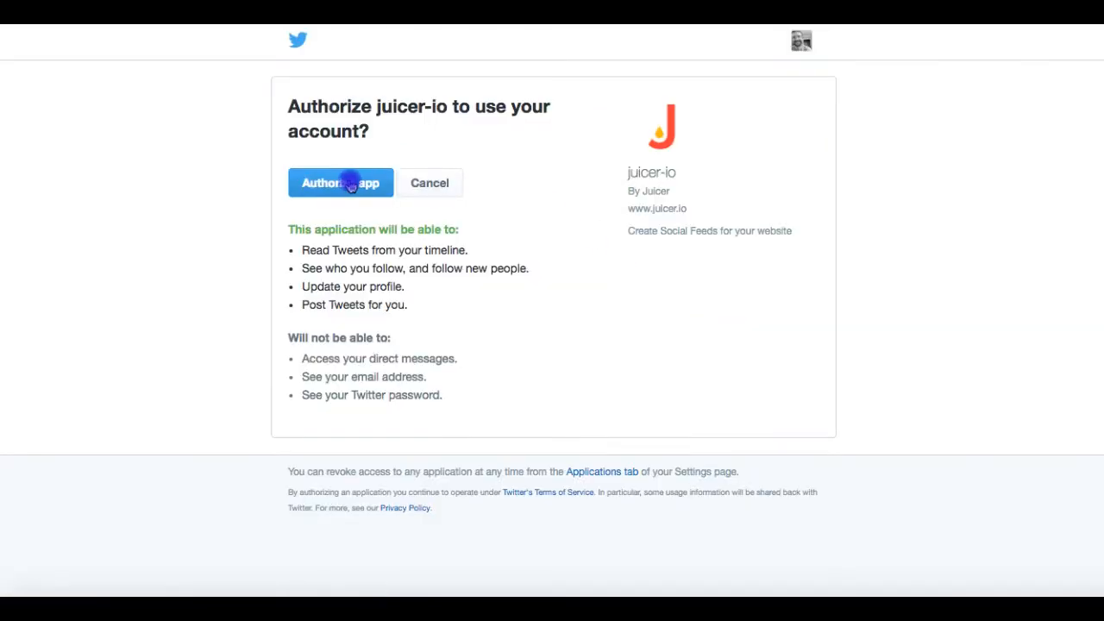
{"action": "left_click", "coordinate": [341, 182]}
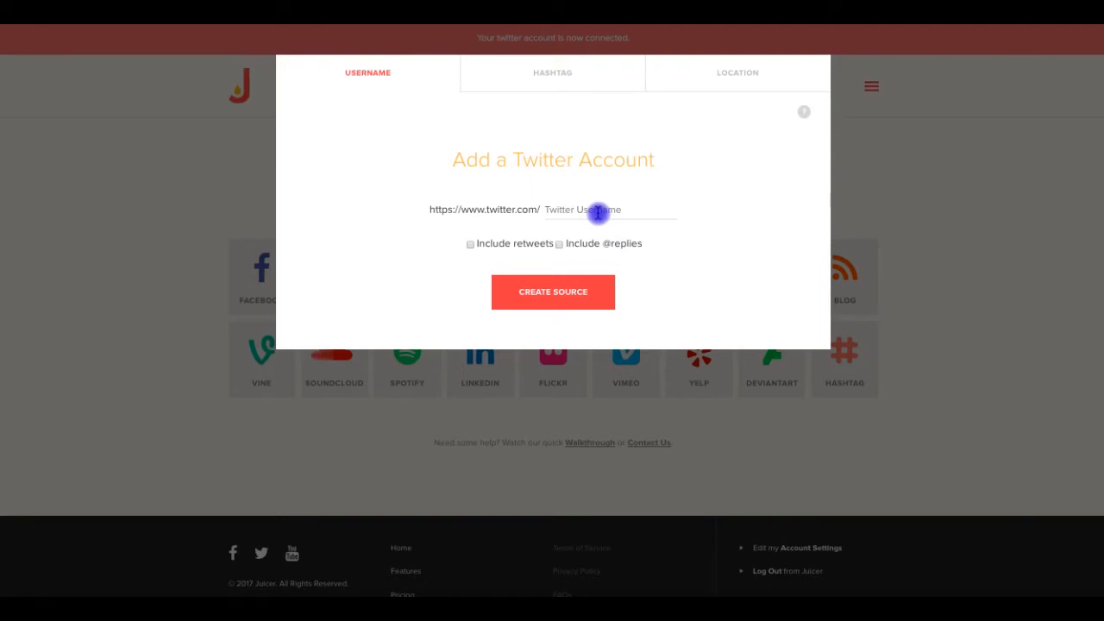
Browse the Username, Hashtag and Location options, then add username juicerio as the source
{"action": "left_click", "coordinate": [595, 210]}
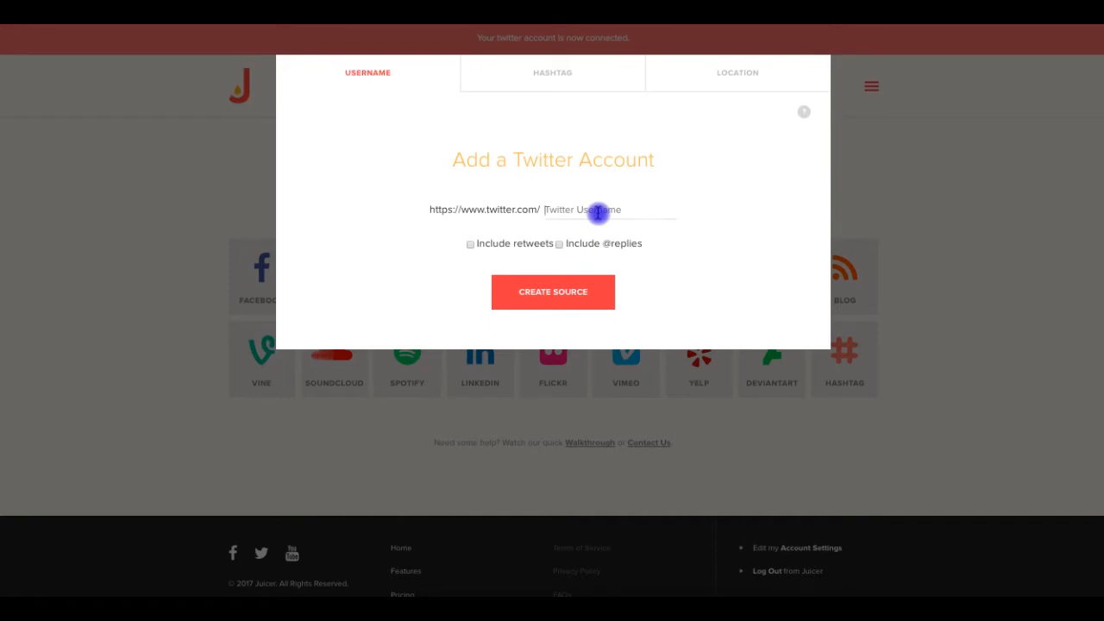
{"action": "left_click", "coordinate": [552, 82]}
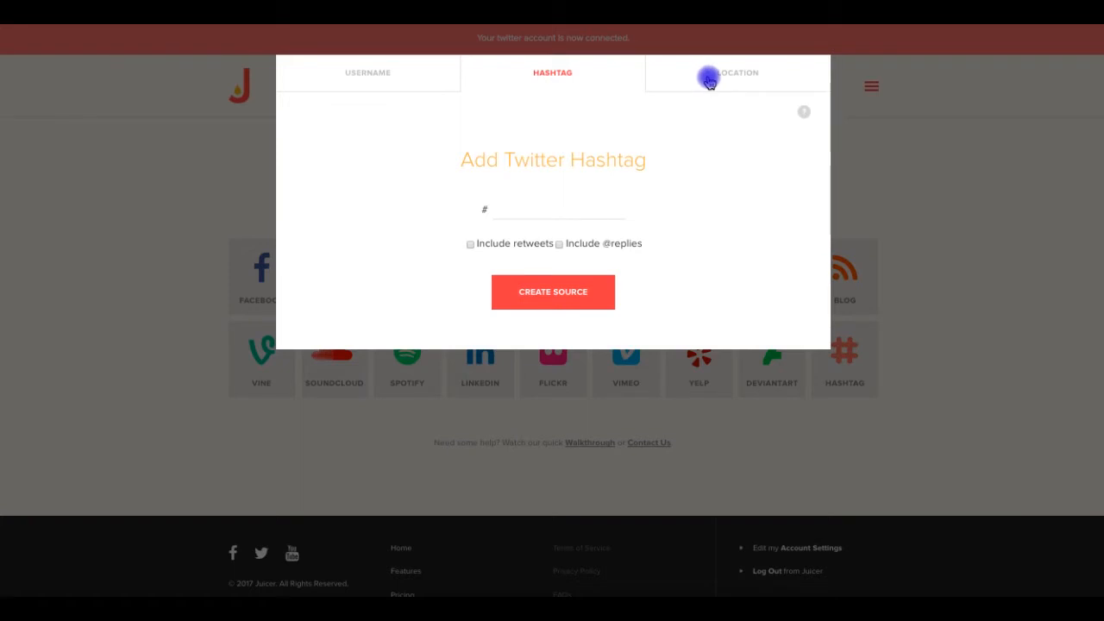
{"action": "left_click", "coordinate": [737, 73]}
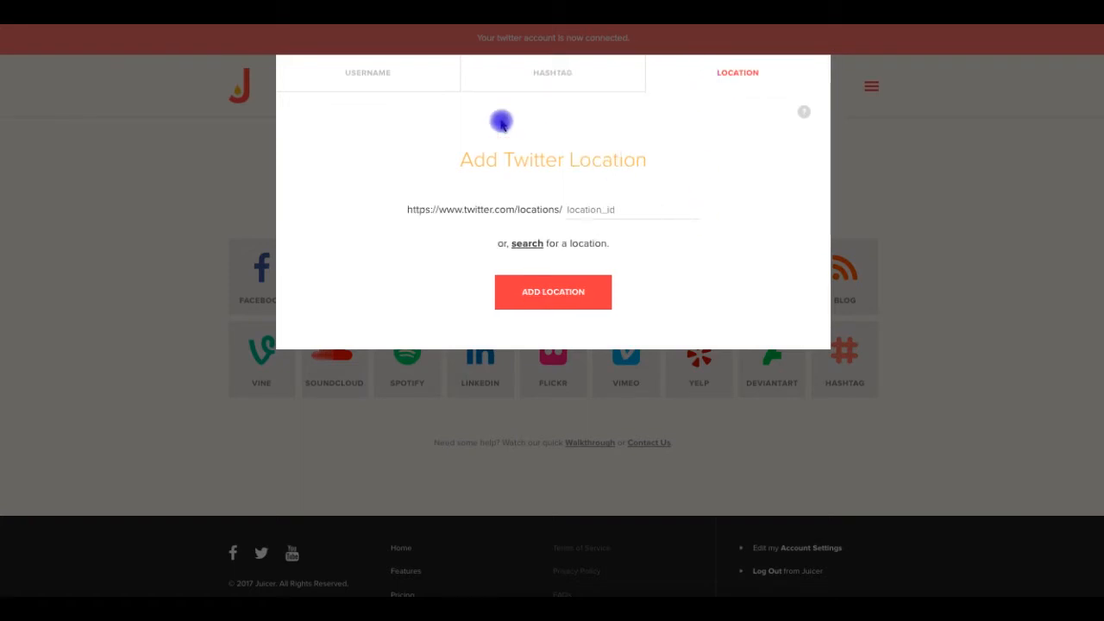
{"action": "left_click", "coordinate": [367, 73]}
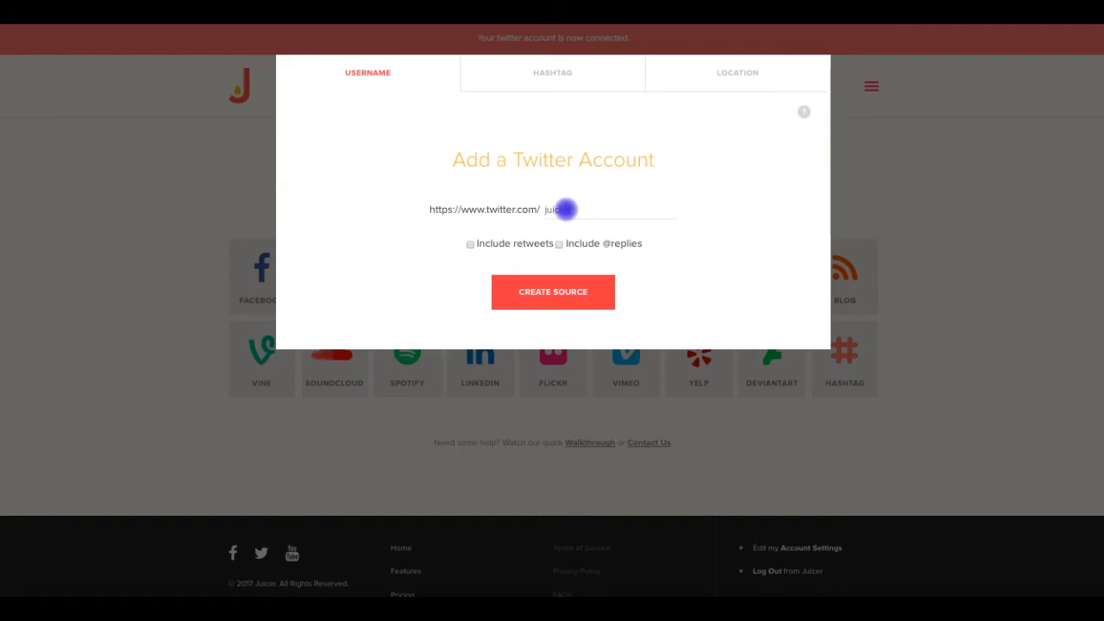
{"action": "left_click", "coordinate": [552, 291]}
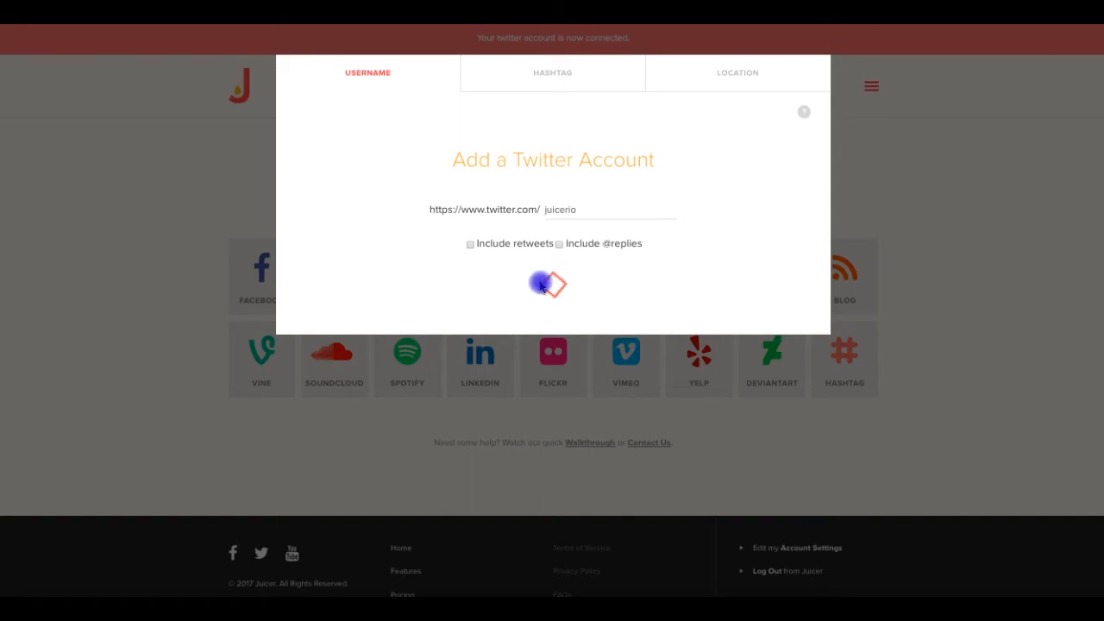
{"action": "left_click", "coordinate": [548, 285]}
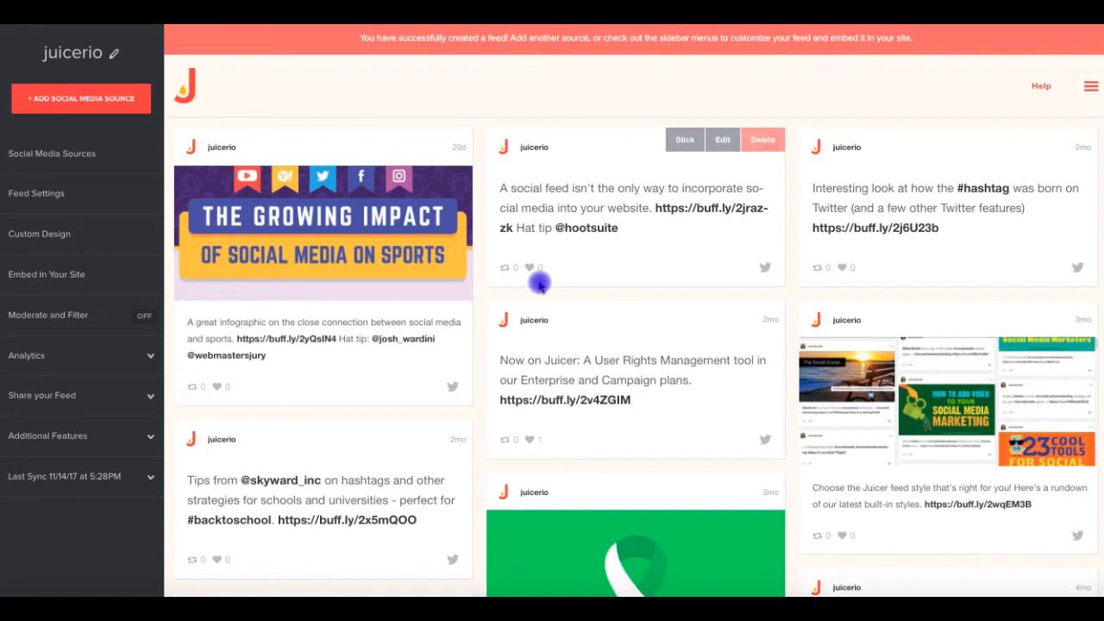
{"action": "mouse_move", "coordinate": [513, 109]}
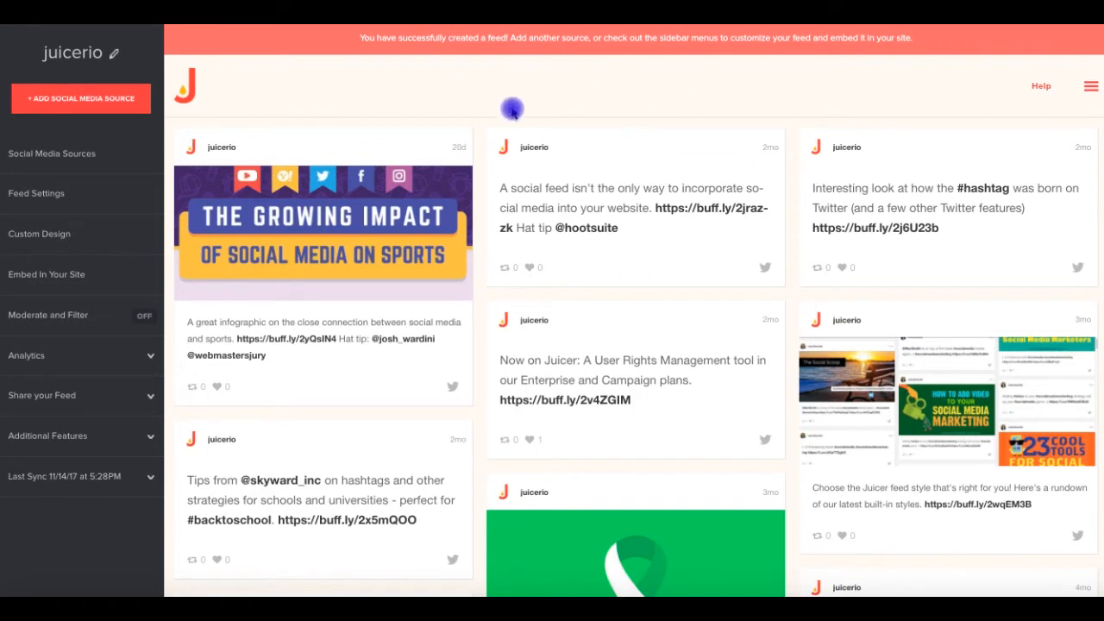
{"action": "mouse_move", "coordinate": [794, 293]}
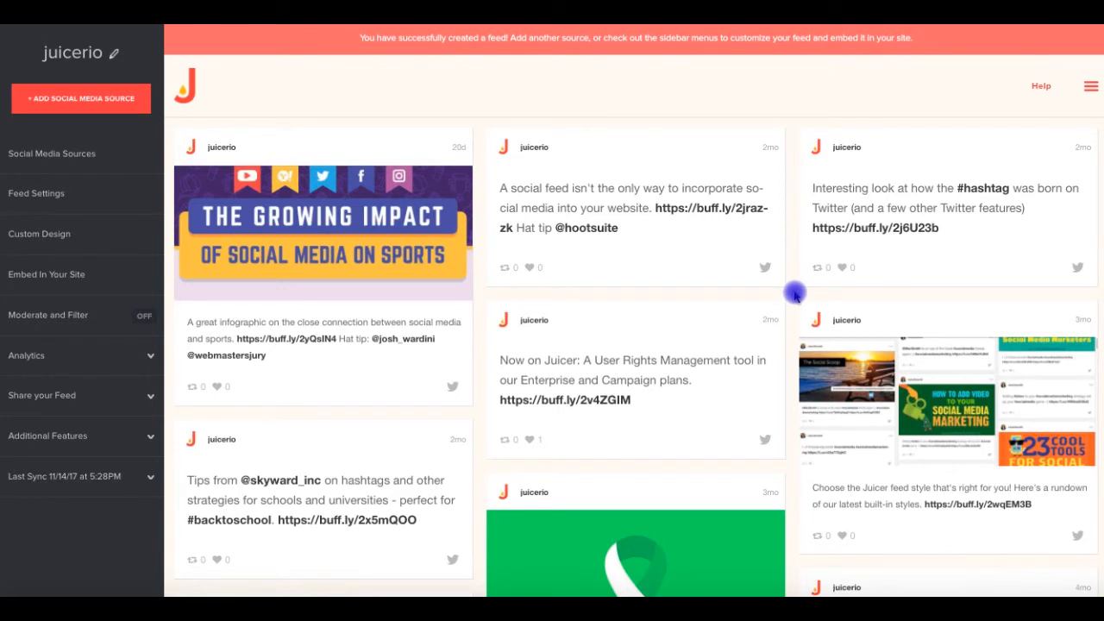
{"action": "mouse_move", "coordinate": [632, 292]}
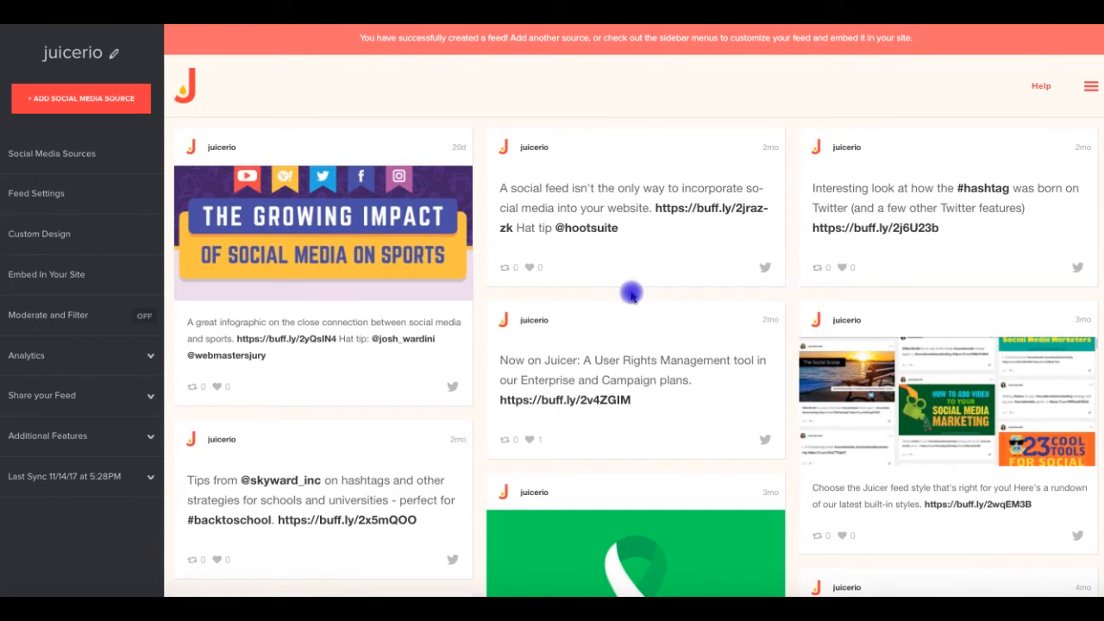
{"action": "mouse_move", "coordinate": [645, 223]}
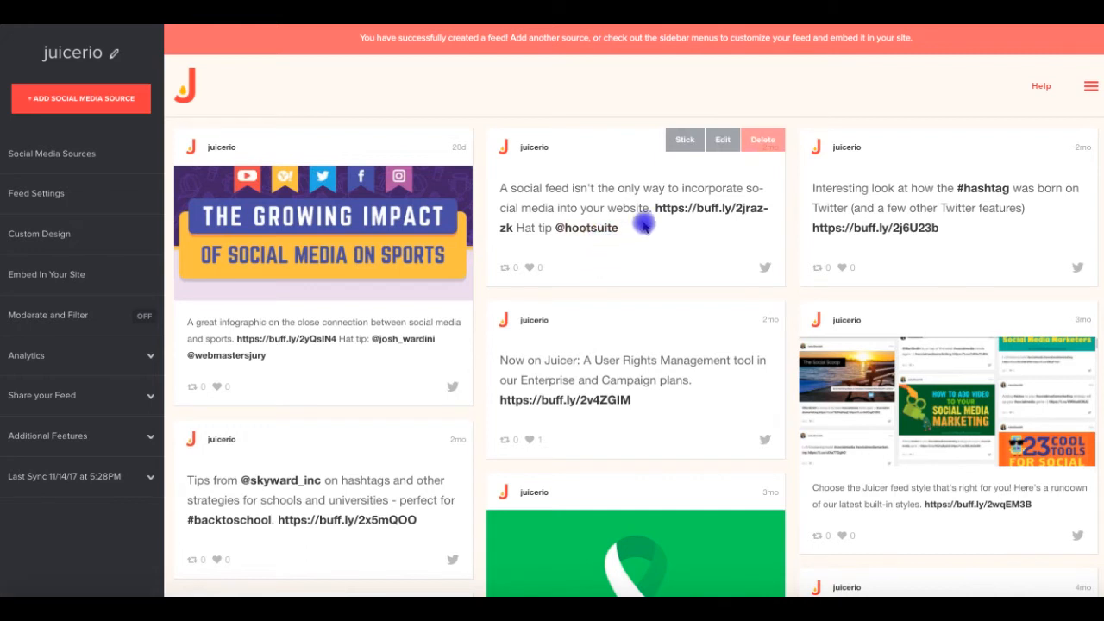
{"action": "mouse_move", "coordinate": [722, 139]}
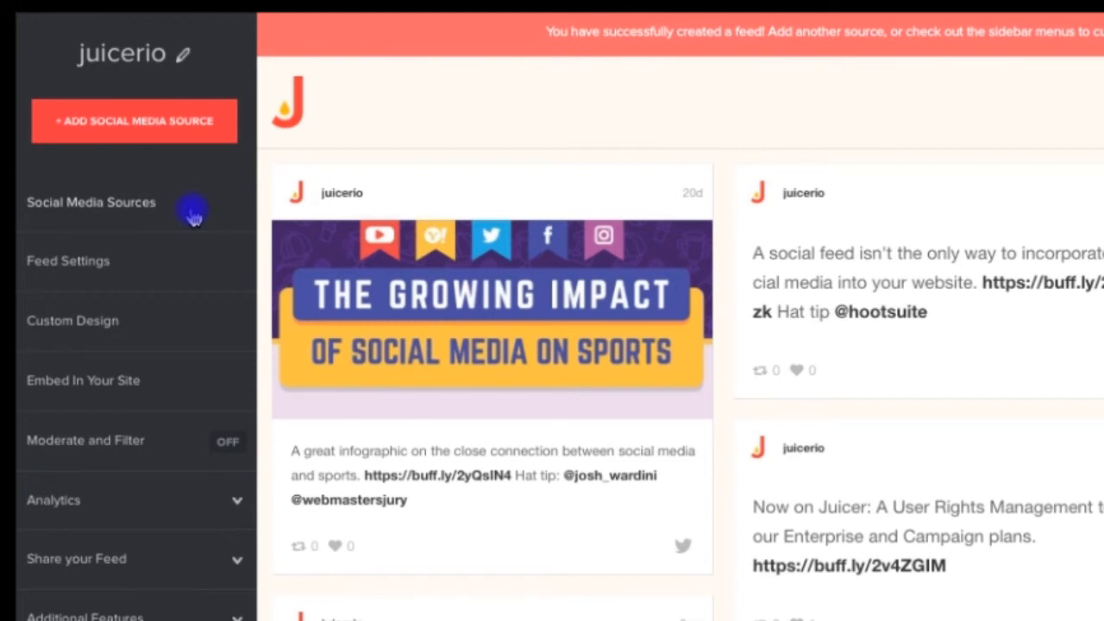
{"action": "left_click", "coordinate": [91, 202]}
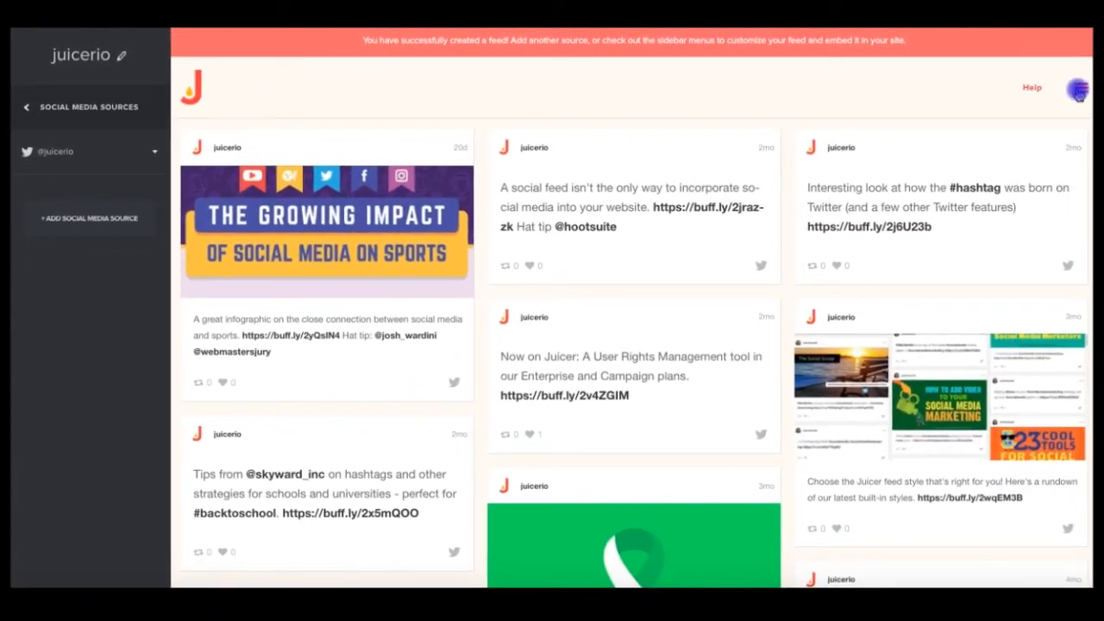
{"action": "left_click", "coordinate": [1073, 87]}
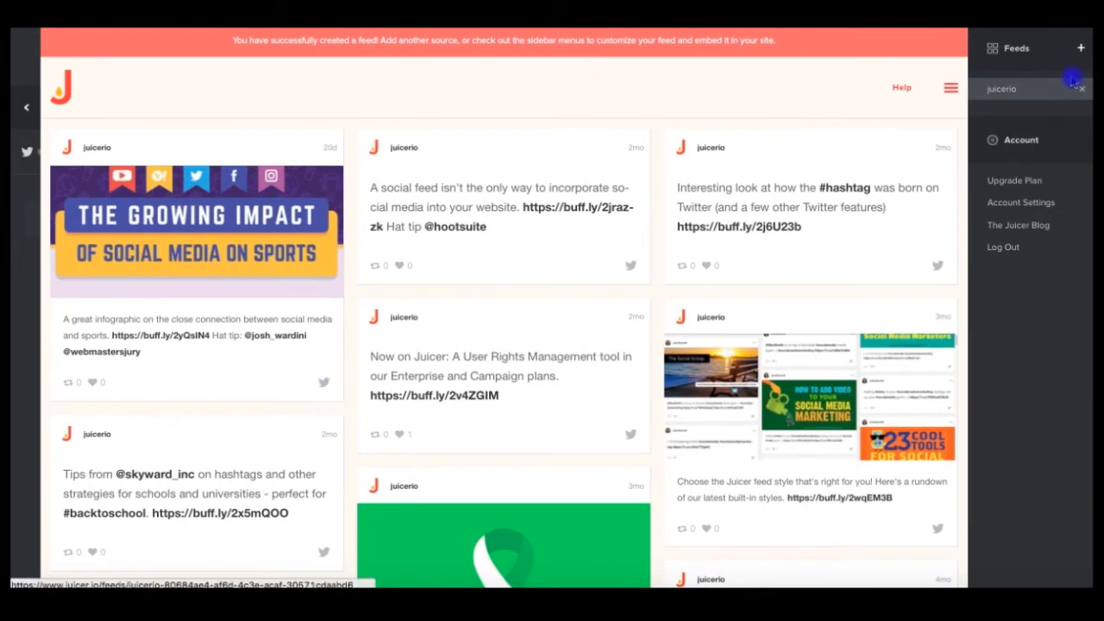
{"action": "mouse_move", "coordinate": [1077, 47]}
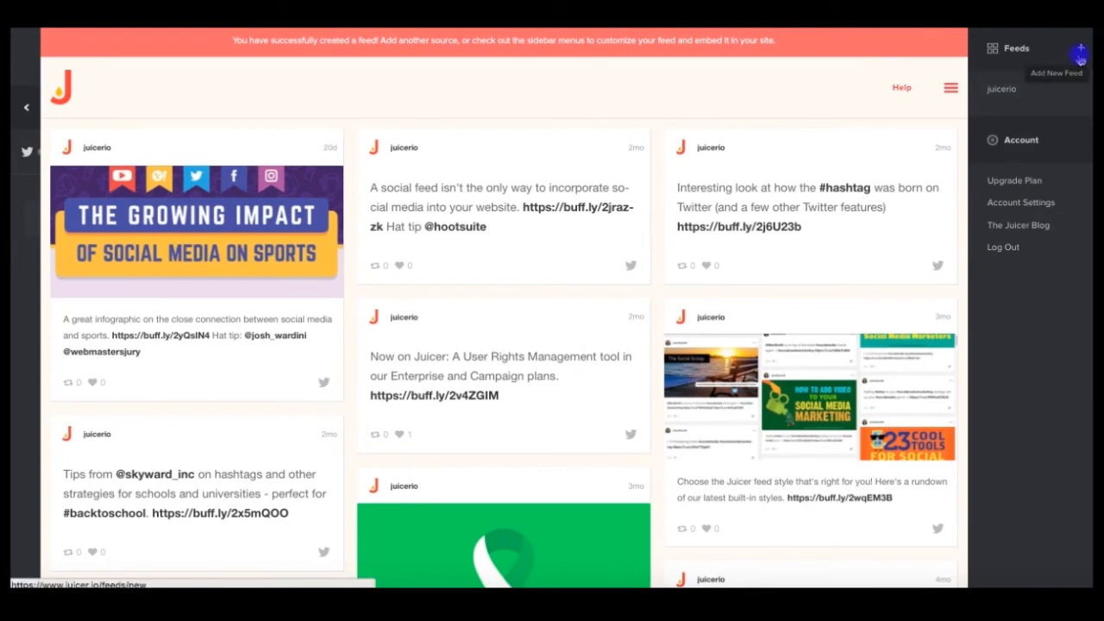
{"action": "left_click", "coordinate": [26, 107]}
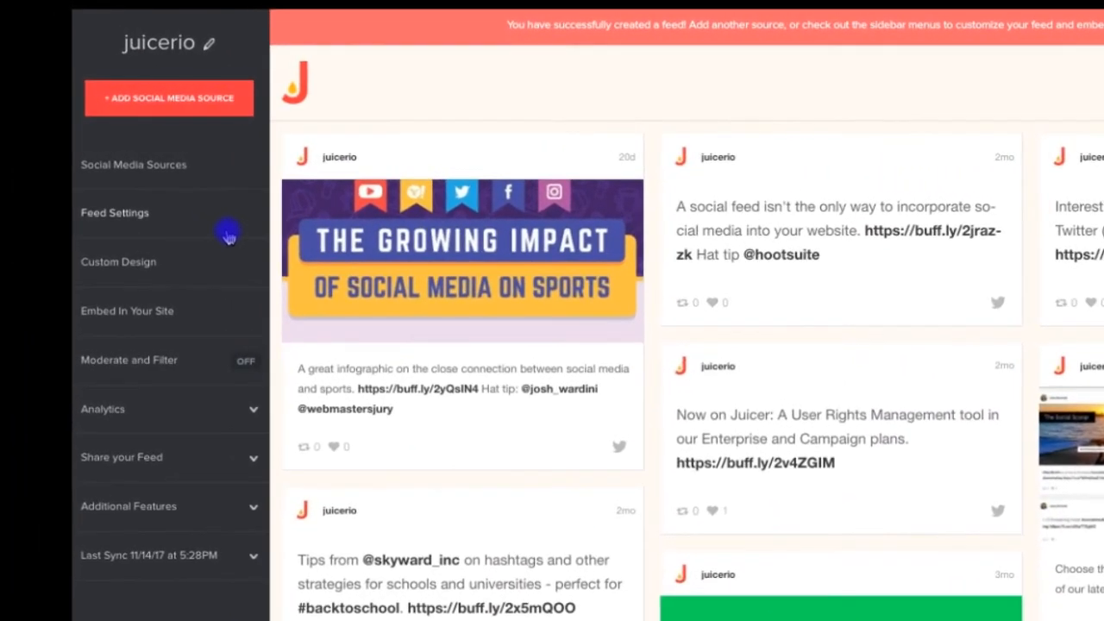
Change the feed style from Modern to Polaroid in Feed Settings
{"action": "left_click", "coordinate": [114, 212]}
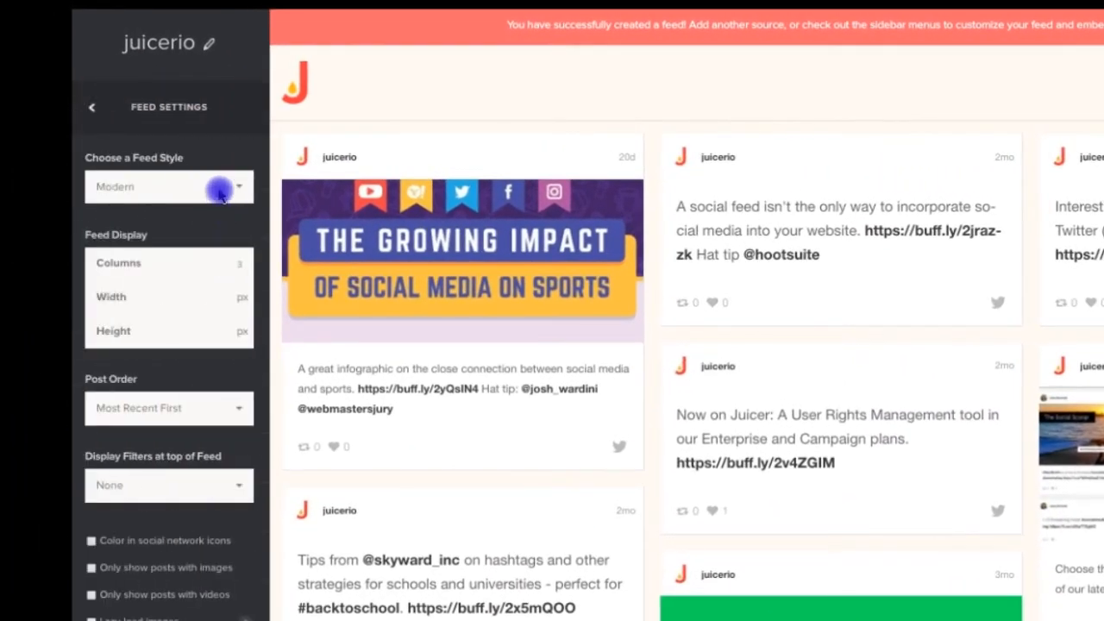
{"action": "left_click", "coordinate": [169, 187]}
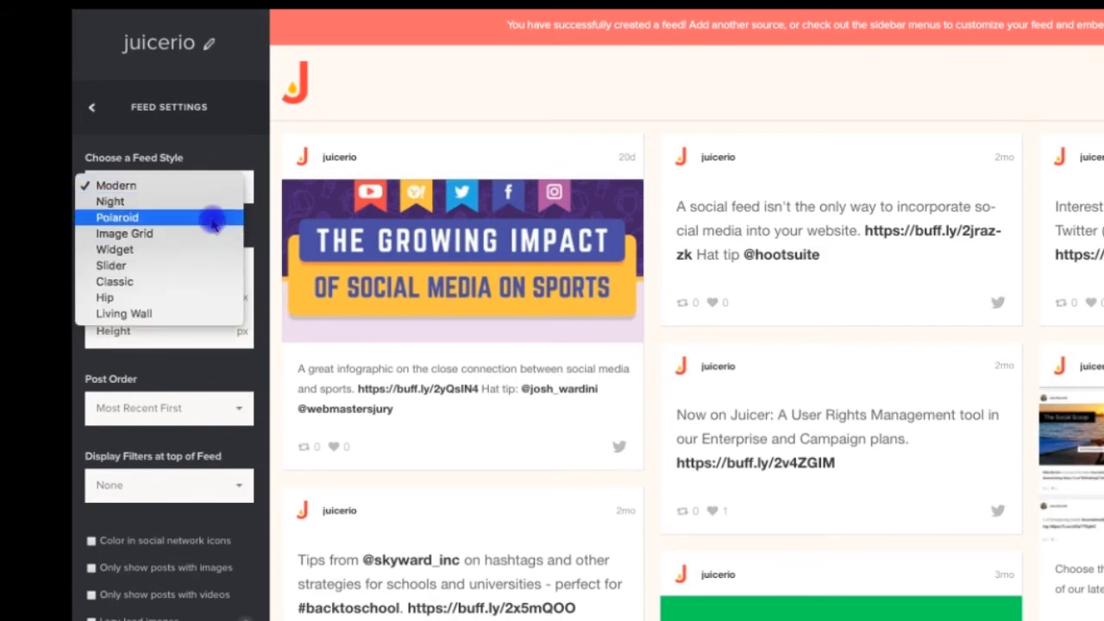
{"action": "left_click", "coordinate": [116, 217]}
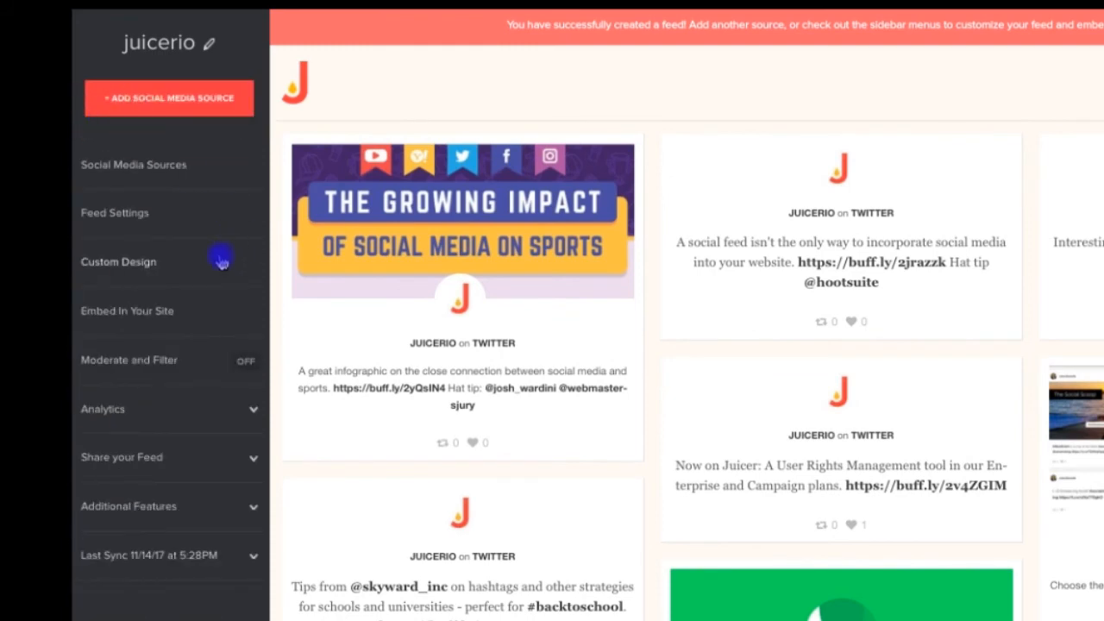
{"action": "mouse_move", "coordinate": [214, 372]}
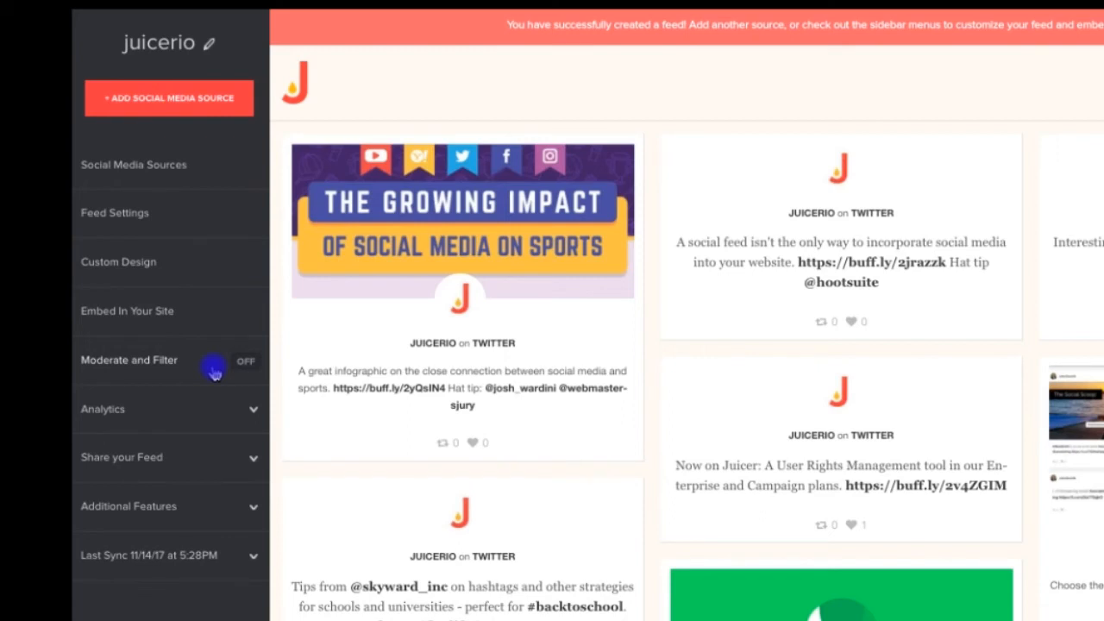
{"action": "left_click", "coordinate": [130, 359]}
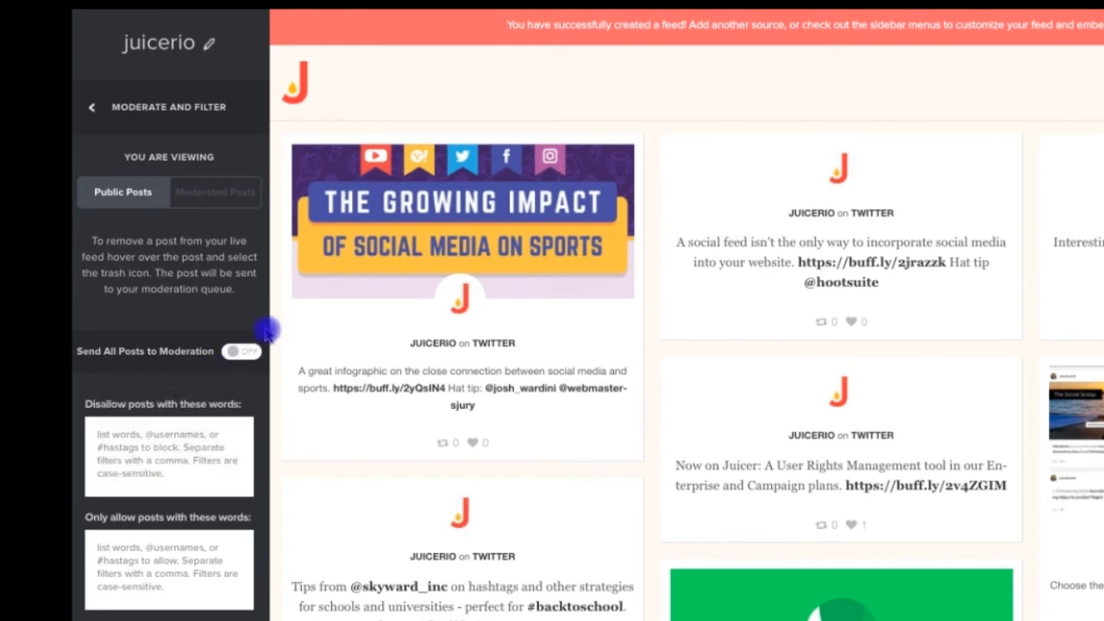
{"action": "mouse_move", "coordinate": [270, 322]}
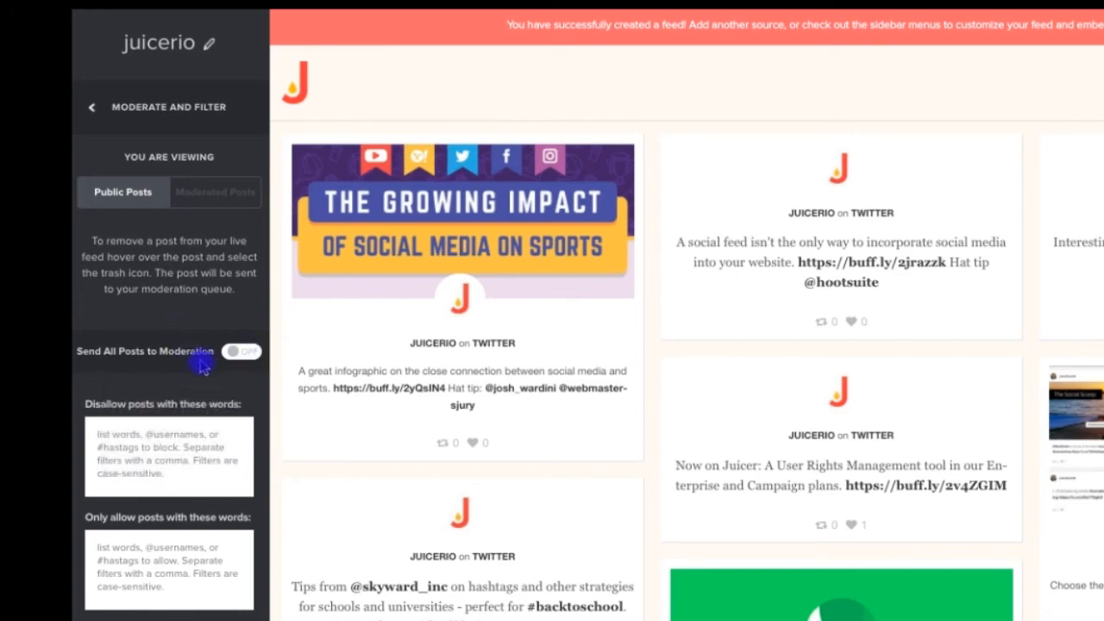
{"action": "scroll", "scroll_direction": "down", "scroll_amount": 3}
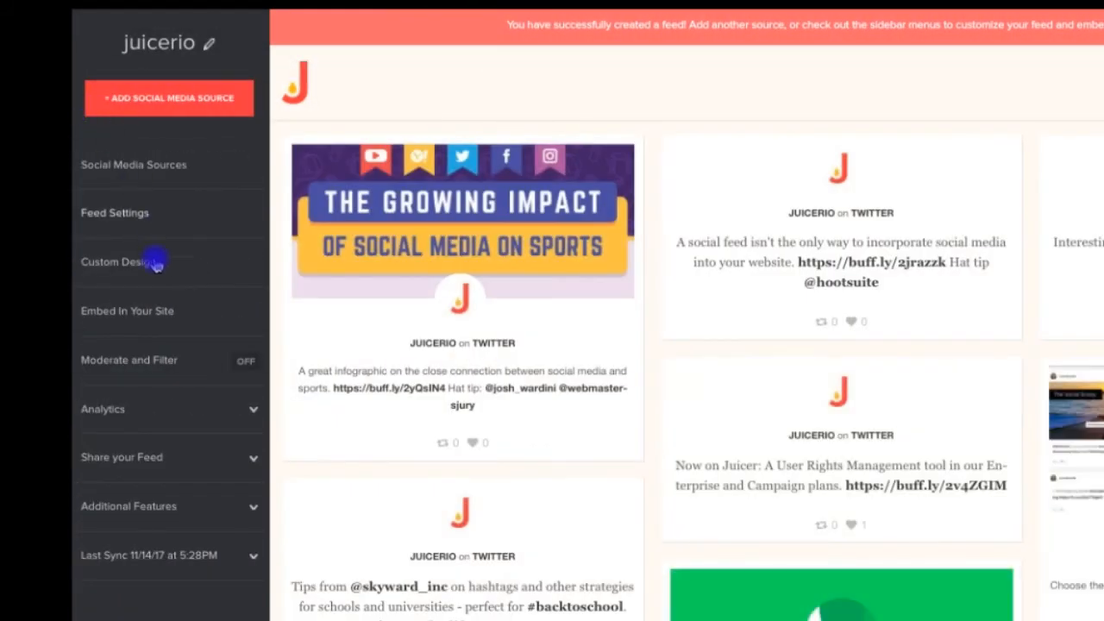
{"action": "mouse_move", "coordinate": [198, 313]}
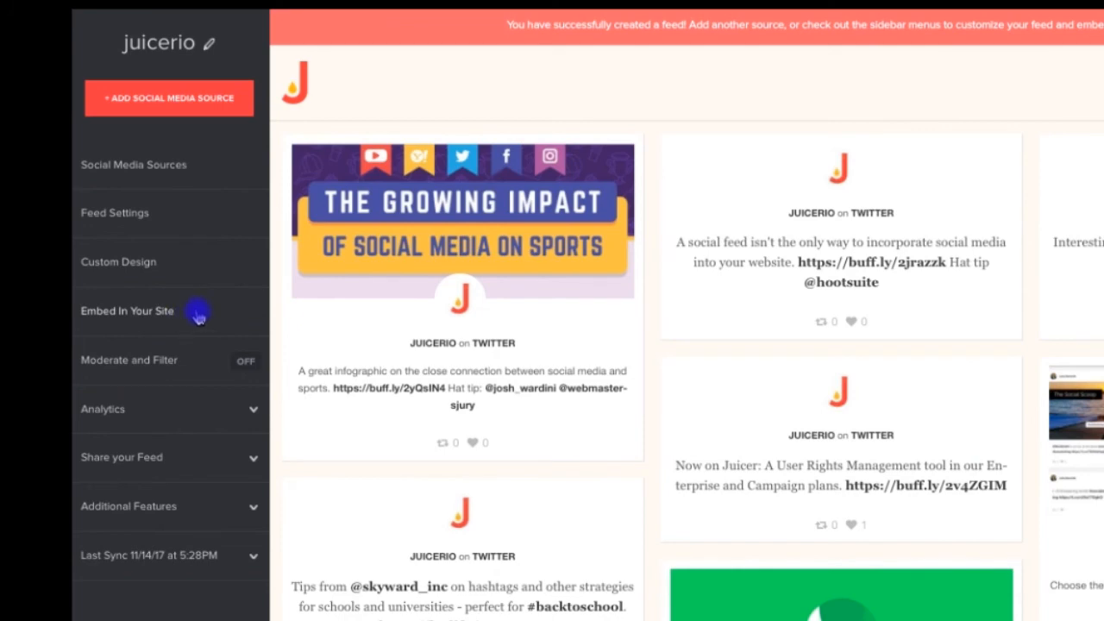
{"action": "left_click", "coordinate": [127, 311]}
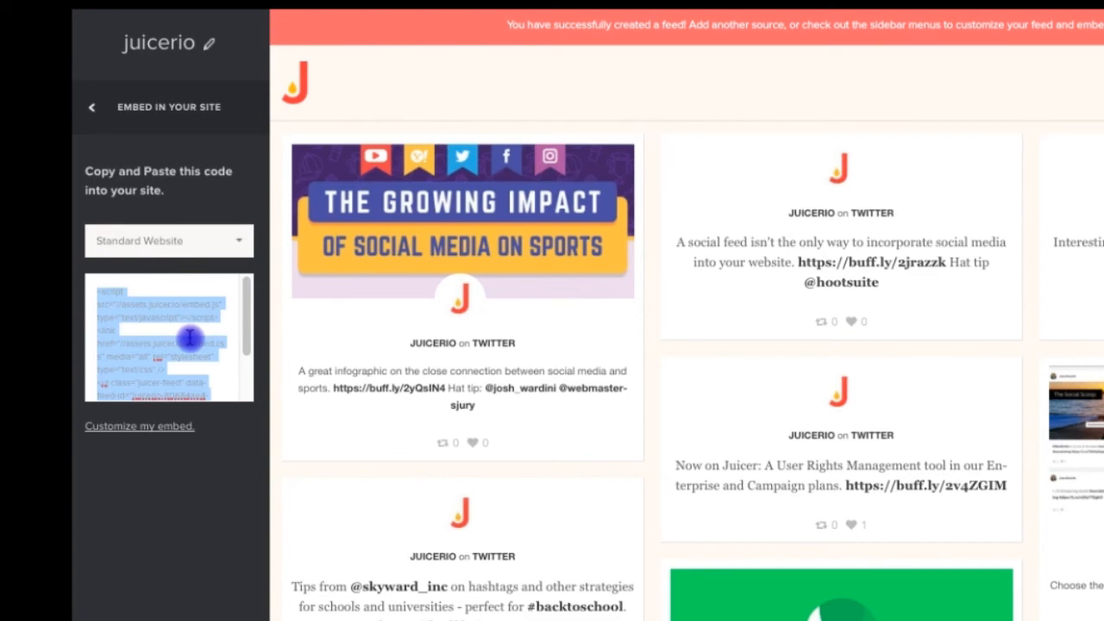
{"action": "left_click", "coordinate": [168, 241]}
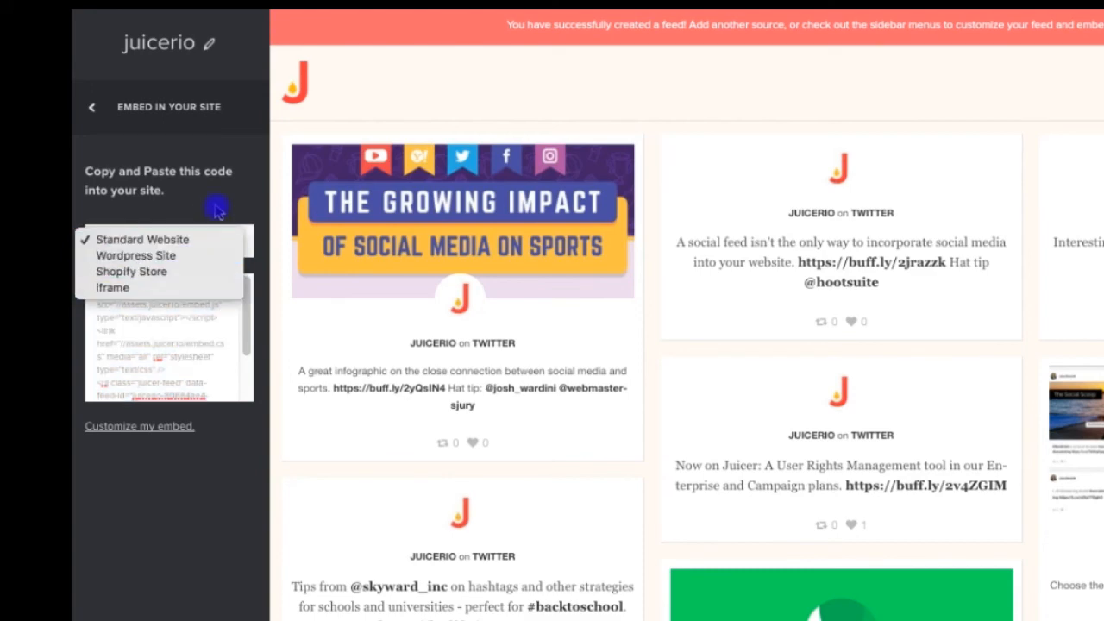
{"action": "left_click", "coordinate": [142, 239]}
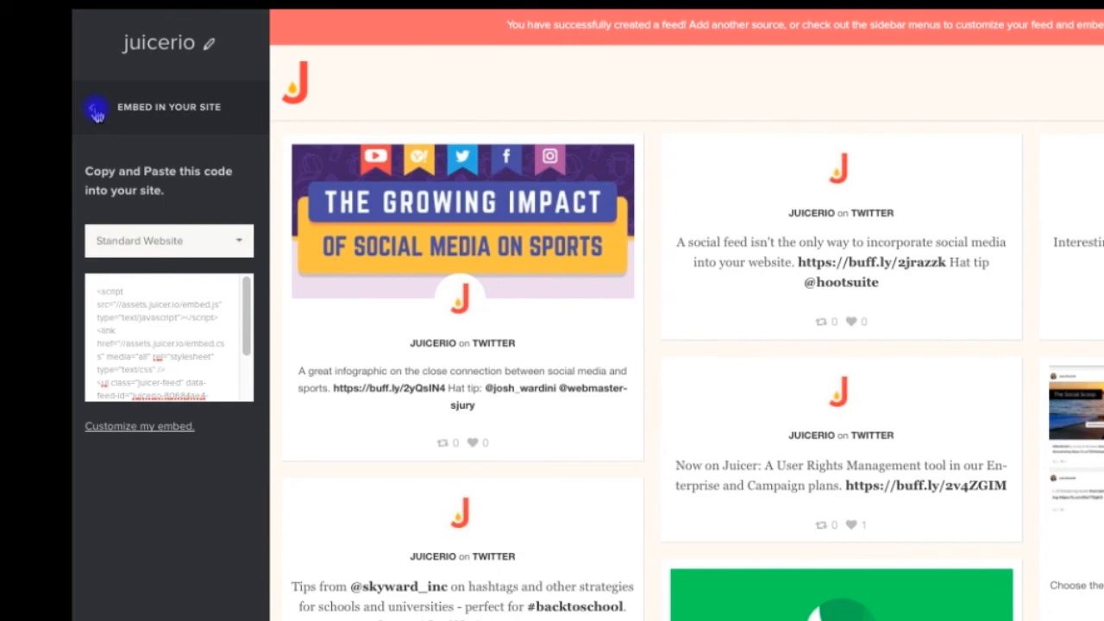
{"action": "left_click", "coordinate": [168, 106]}
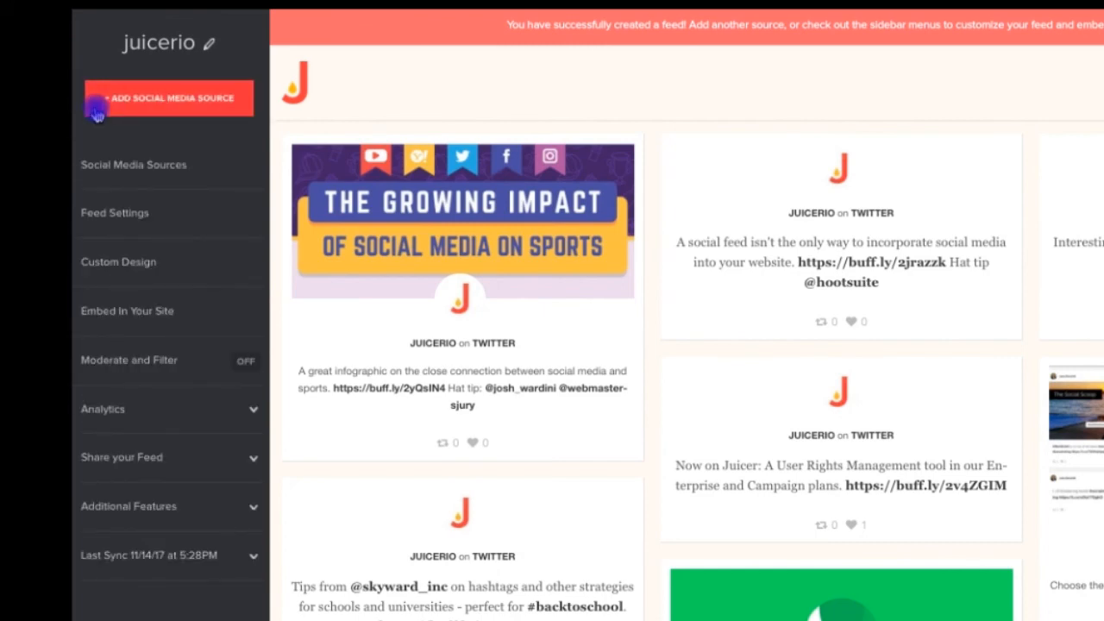
{"action": "mouse_move", "coordinate": [231, 201]}
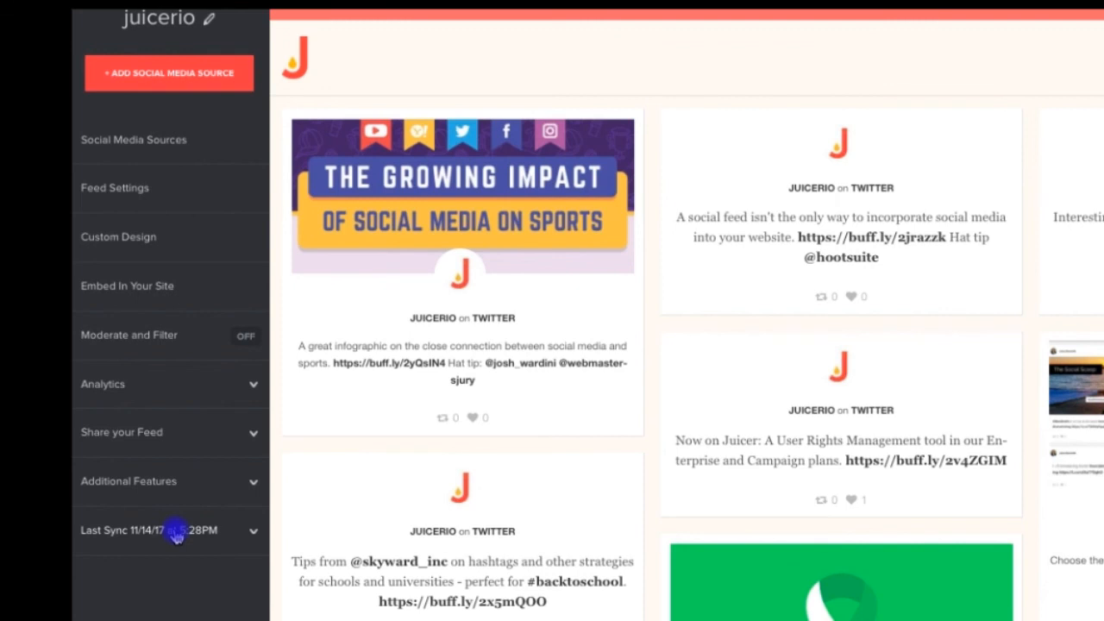
Expand Last Sync to reveal the next estimated sync: 11/15/17 at 5:28PM
{"action": "left_click", "coordinate": [176, 530]}
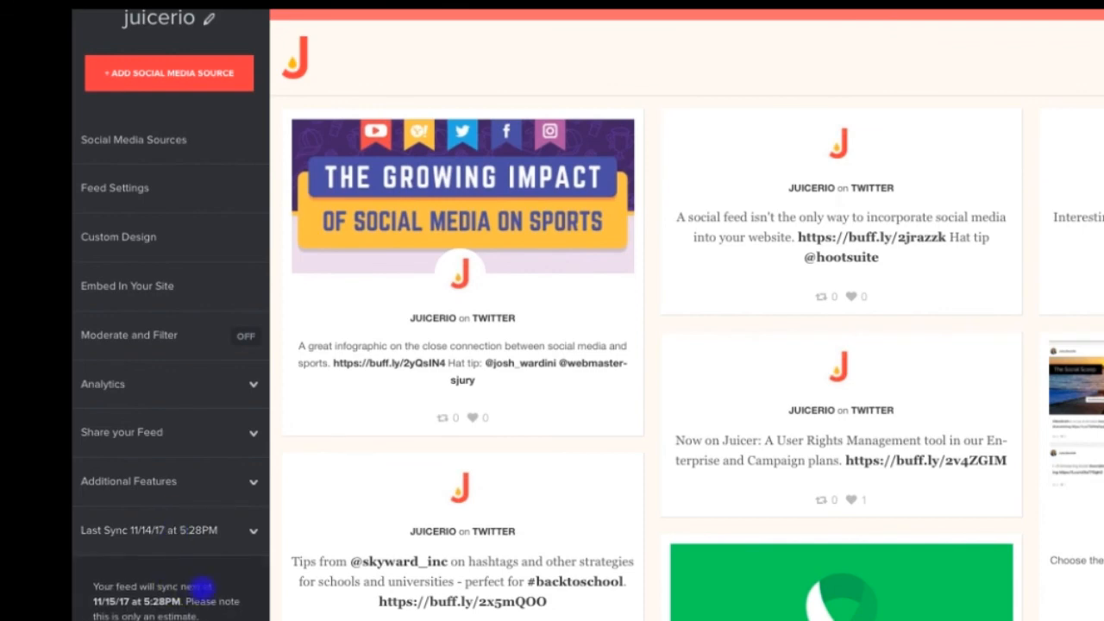